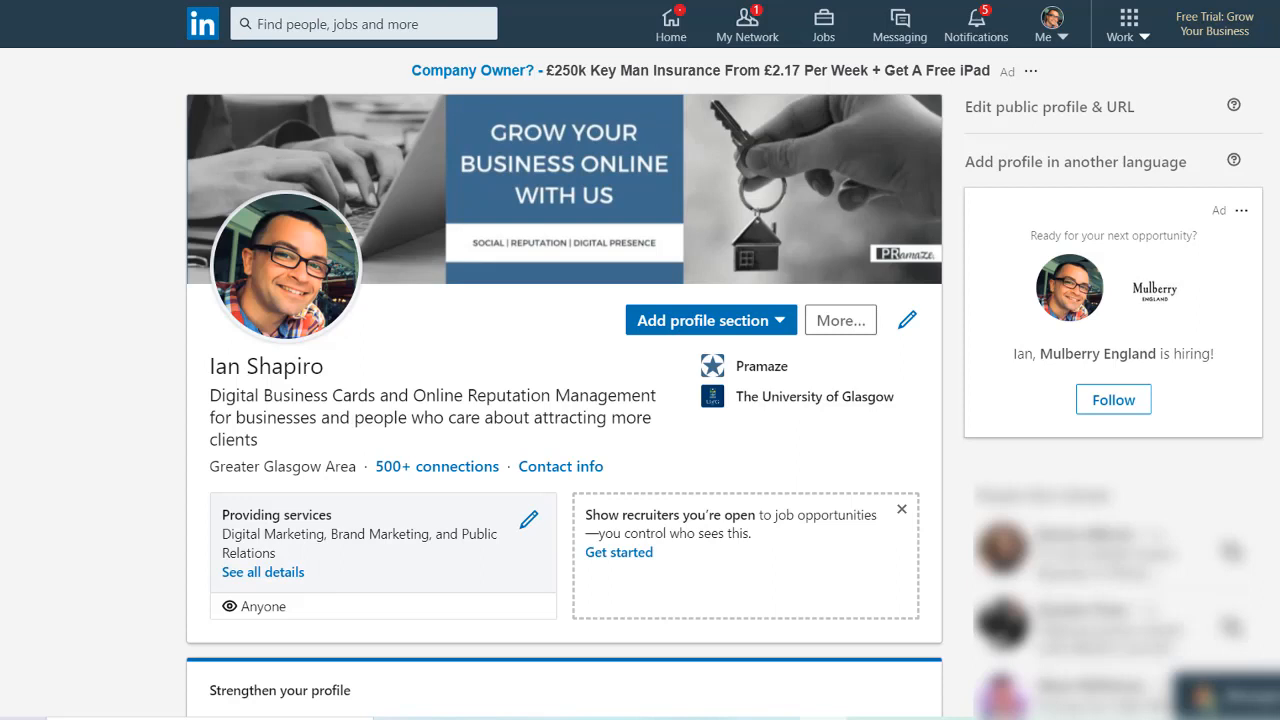
pyautogui.moveTo(922, 590)
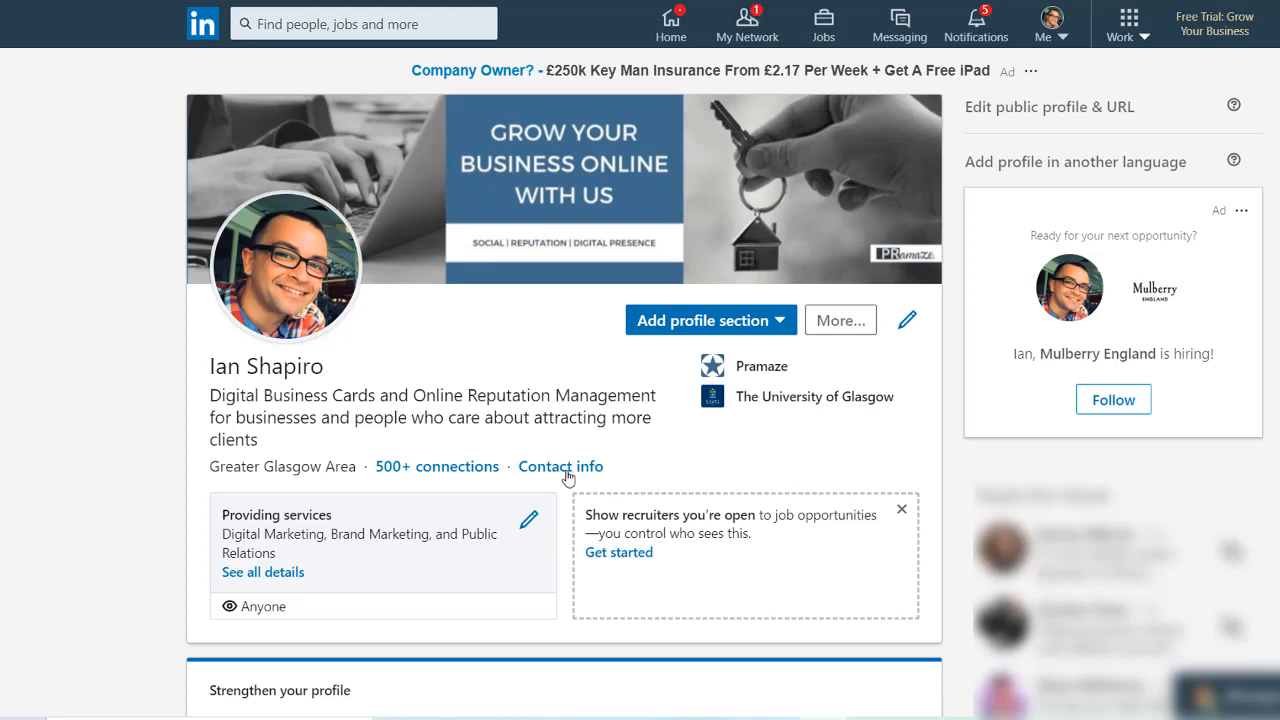
pyautogui.moveTo(550, 466)
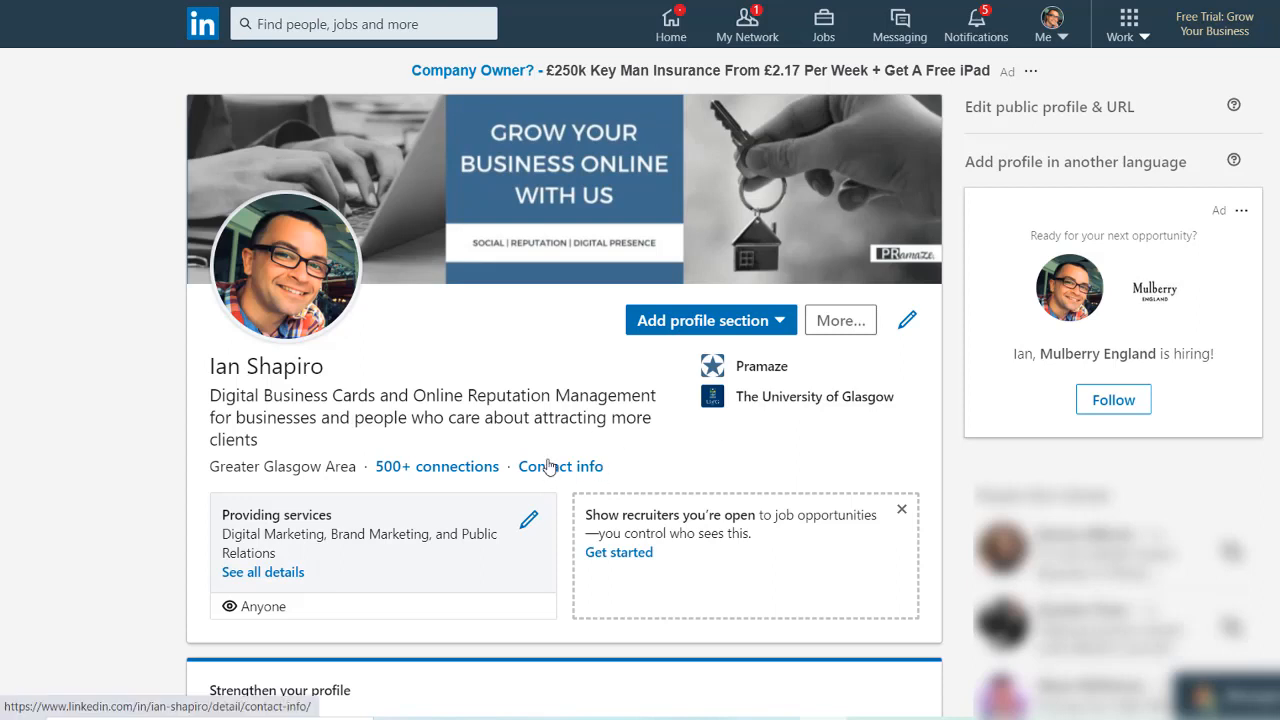
# Step: Open the profile's Contact Info popup showing profile link, company website and address
pyautogui.click(560, 466)
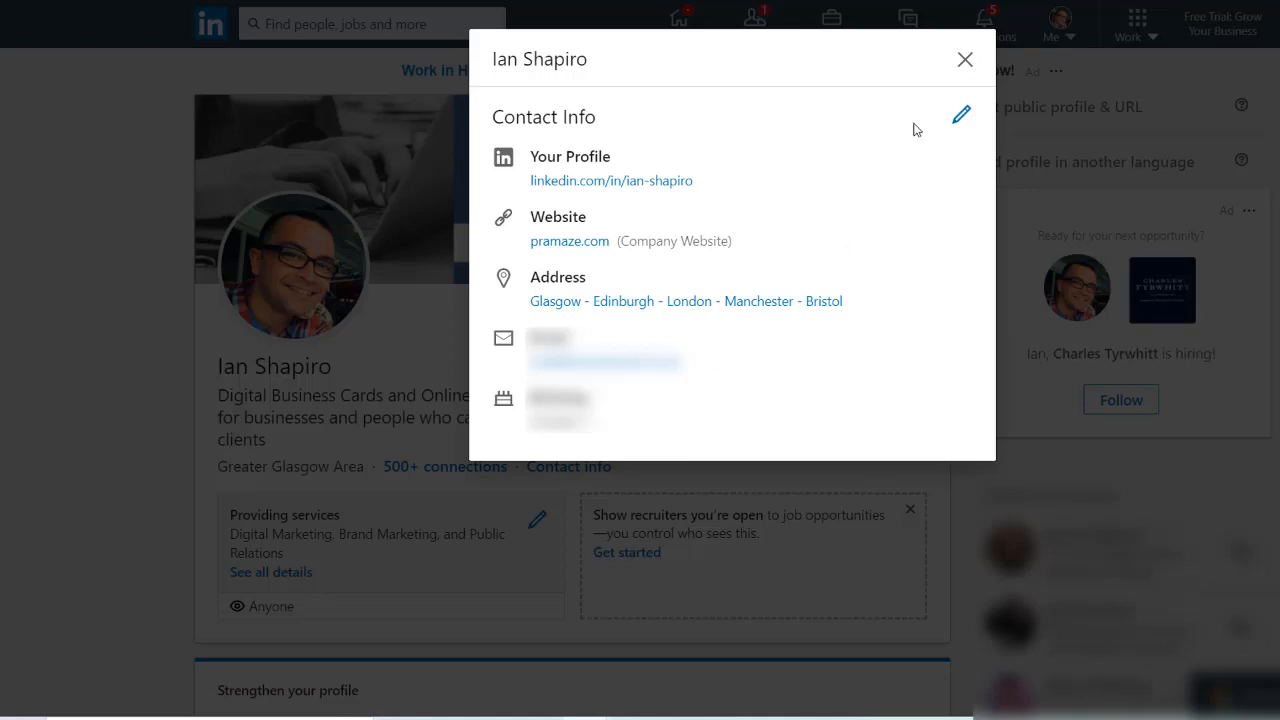
pyautogui.moveTo(633, 235)
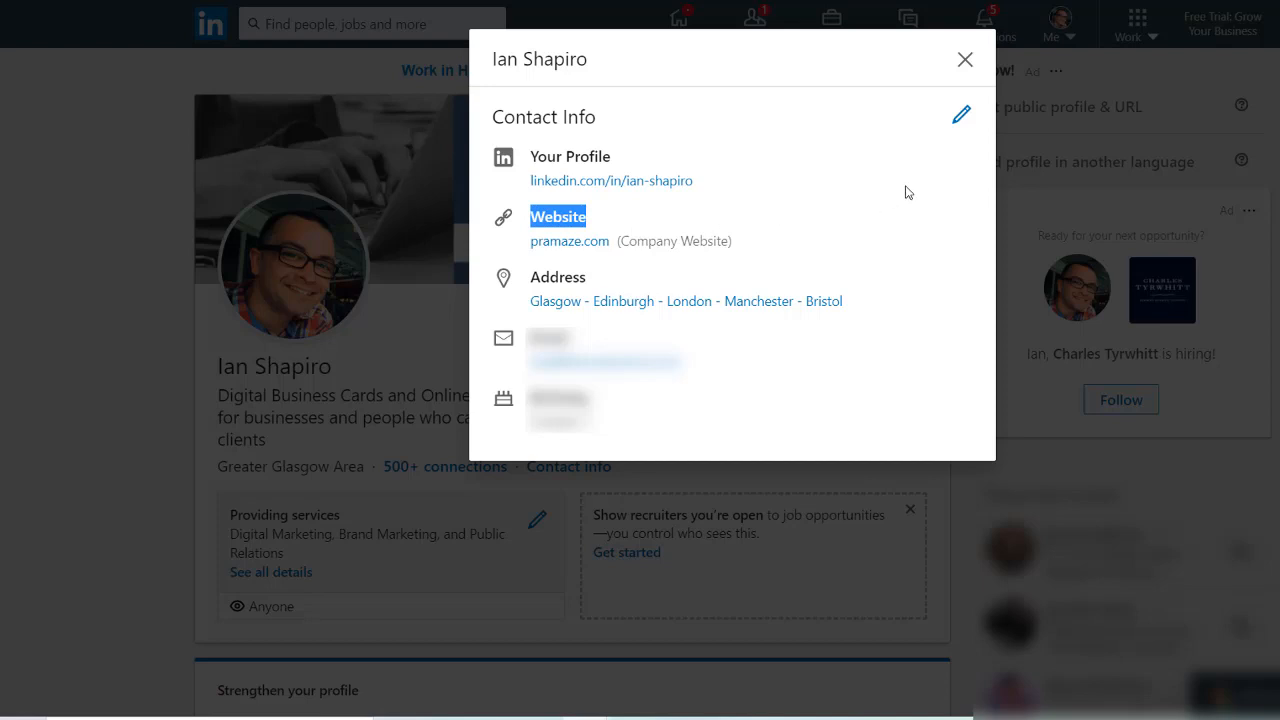
pyautogui.moveTo(960, 114)
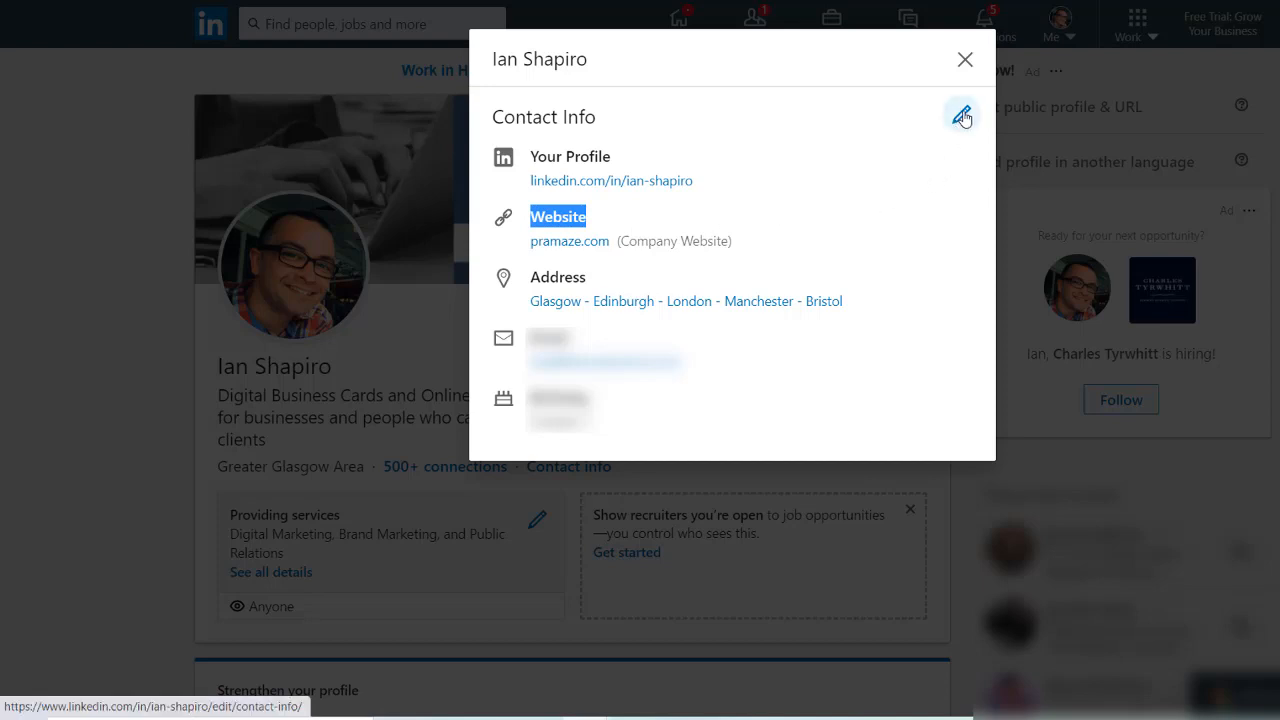
# Step: Add website card.pramaze.com/ian-shapiro, type Other, labelled 'My Digital Business Card'
pyautogui.click(961, 117)
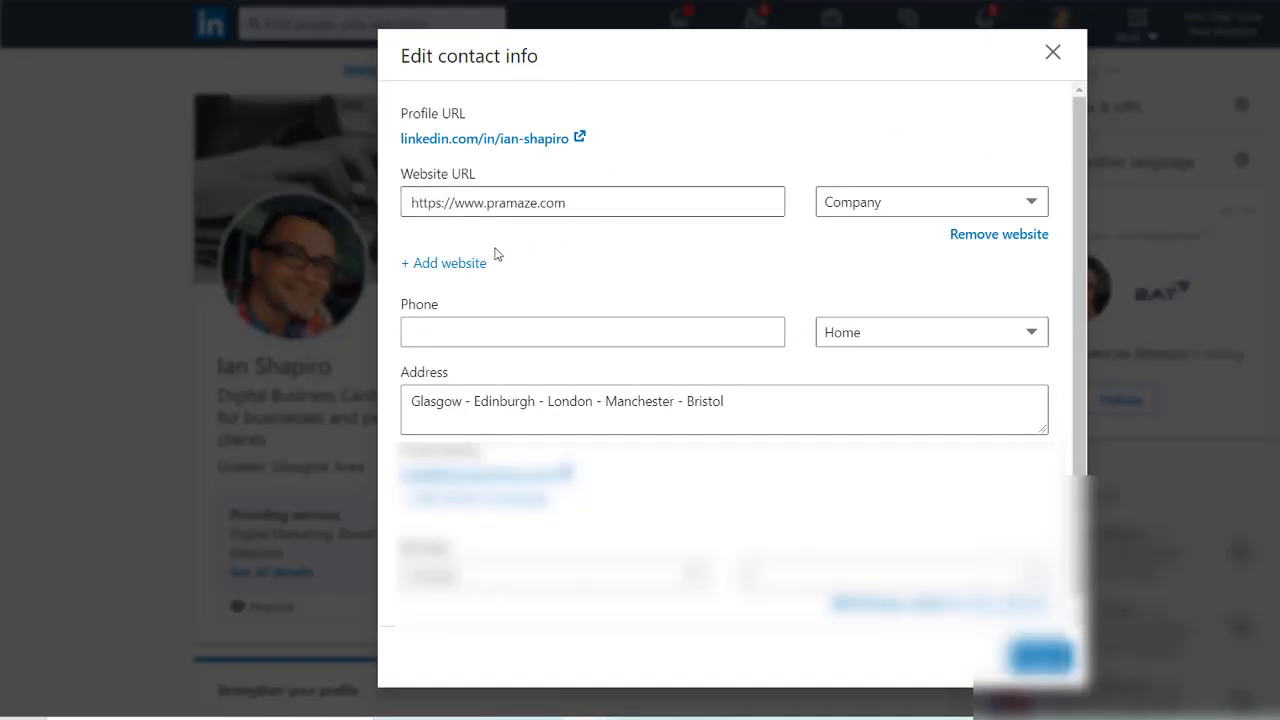
pyautogui.click(582, 202)
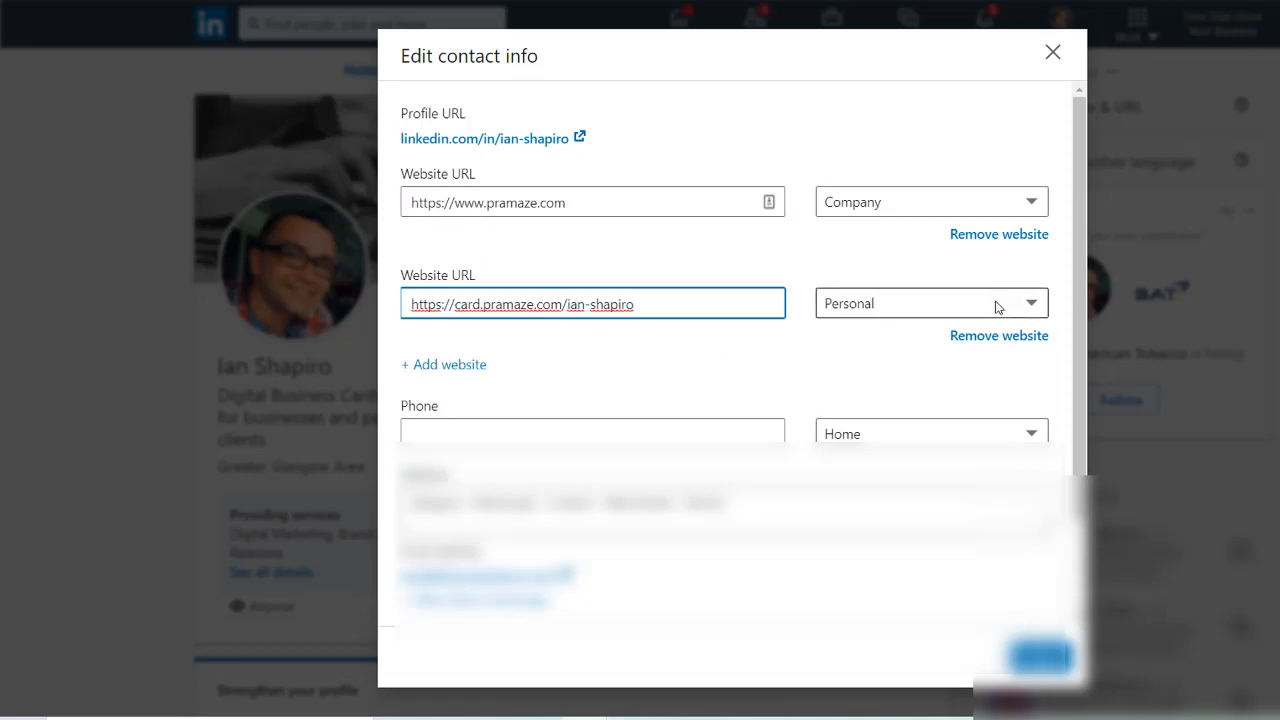
pyautogui.click(931, 303)
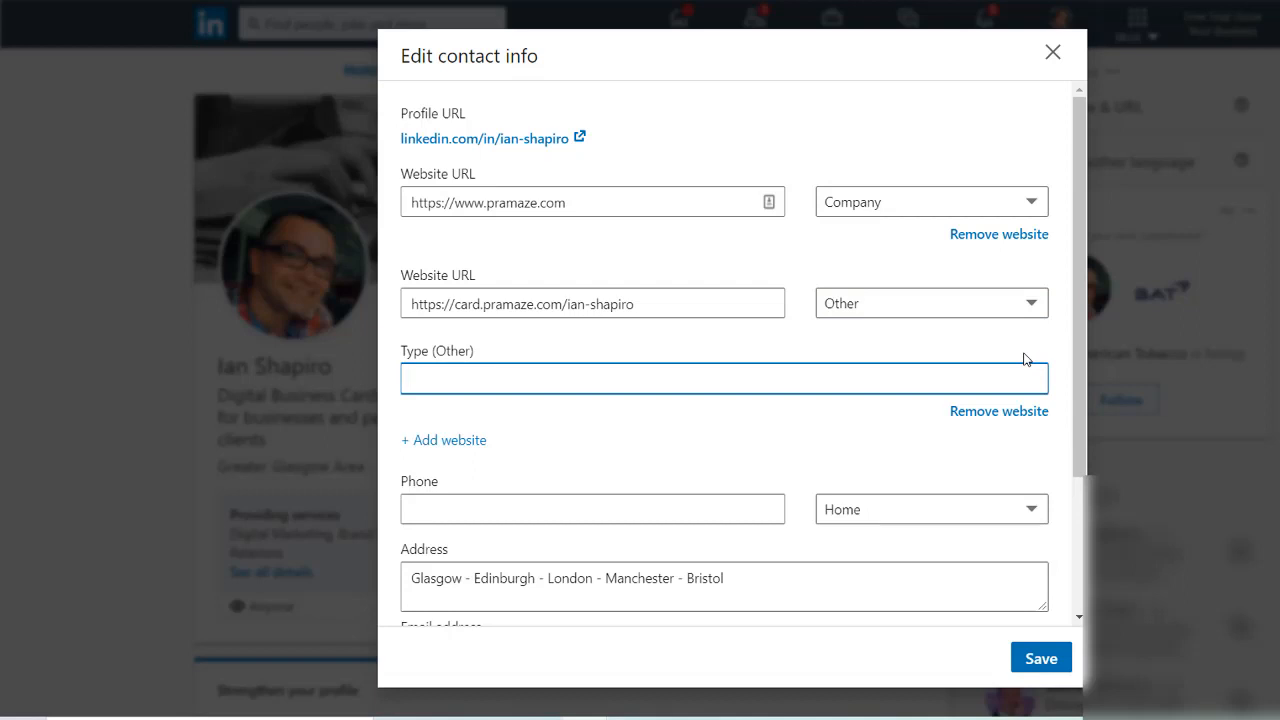
pyautogui.write('My D')
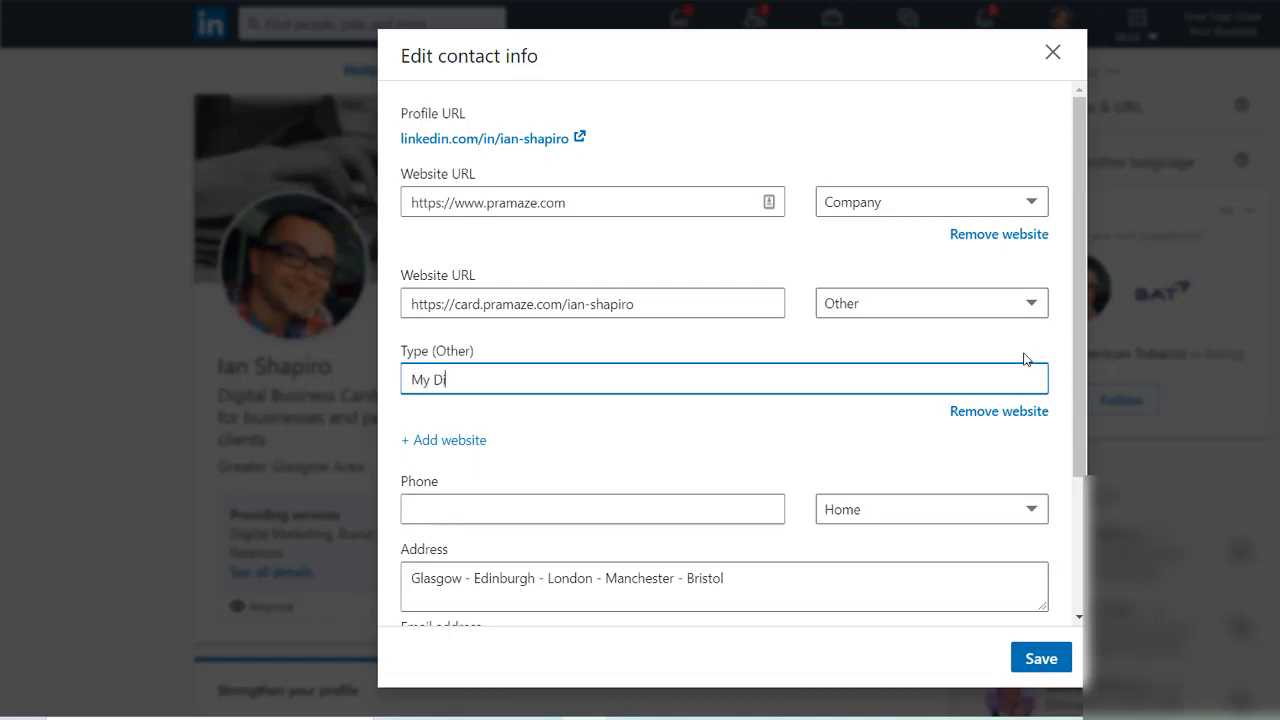
pyautogui.write('igital Busine')
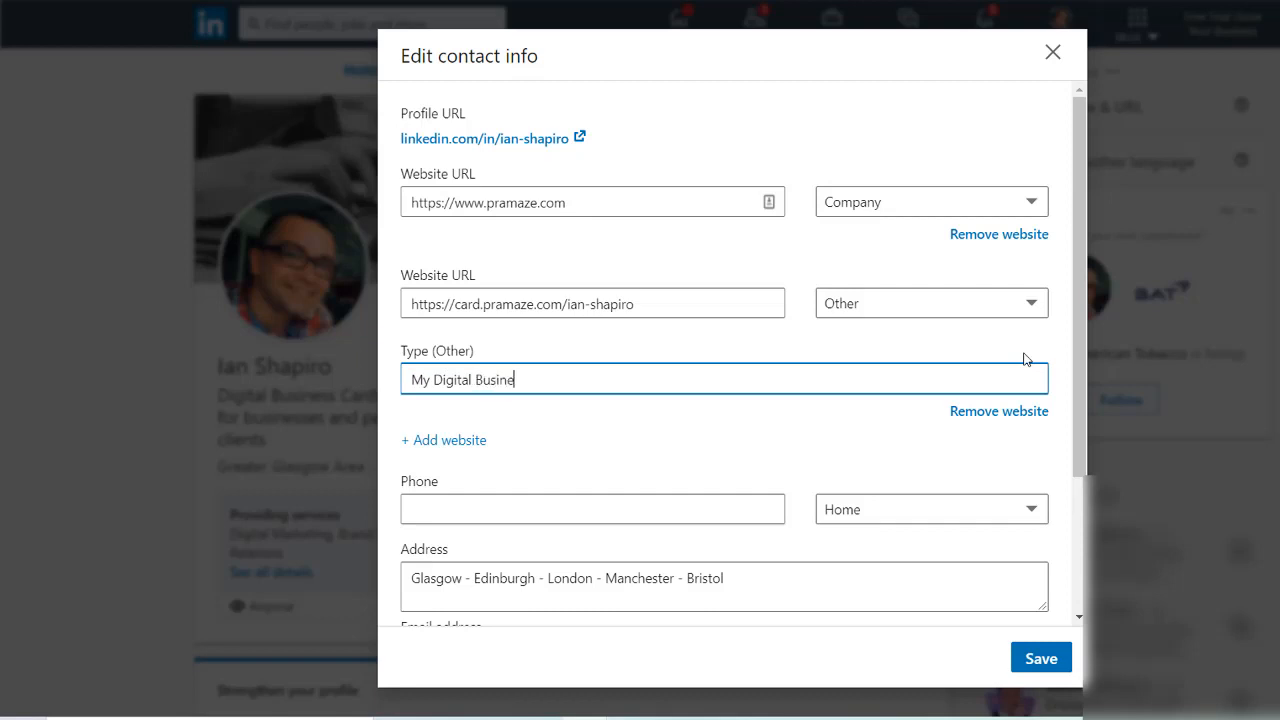
pyautogui.write('ss Card')
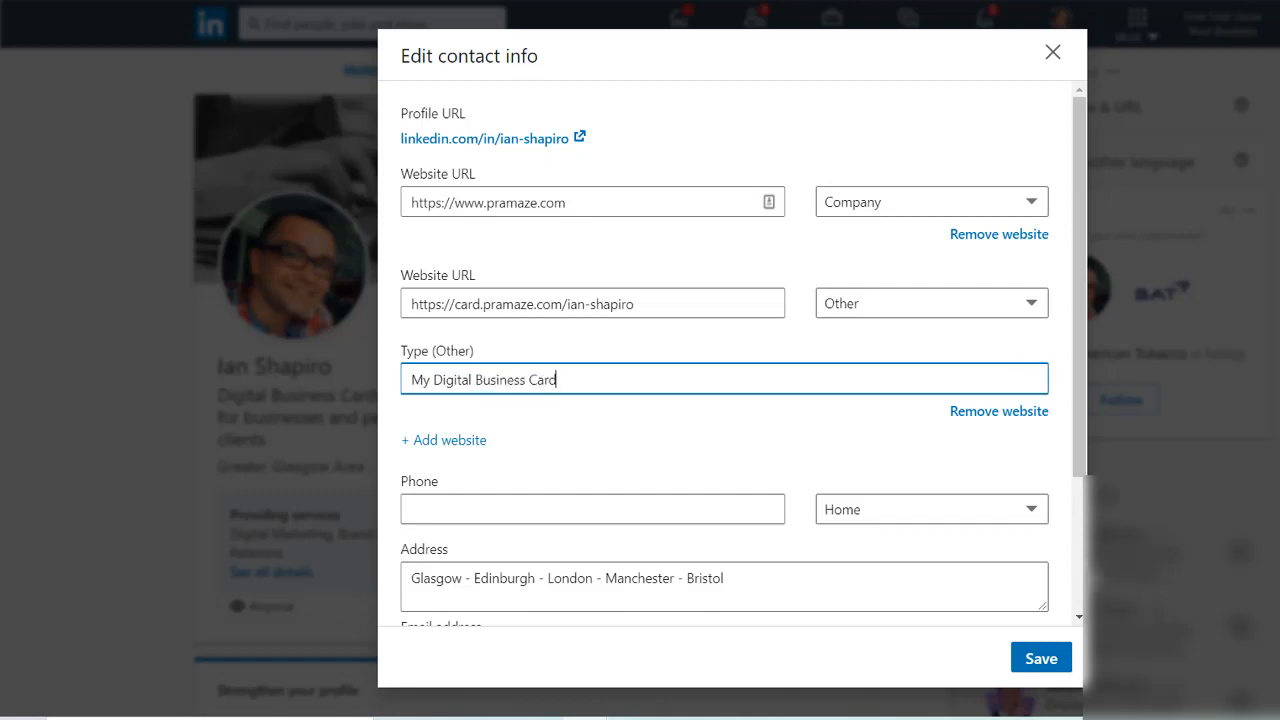
# Step: Save contact info and confirm 'My Digital Business Card' is listed under Websites
pyautogui.click(1043, 657)
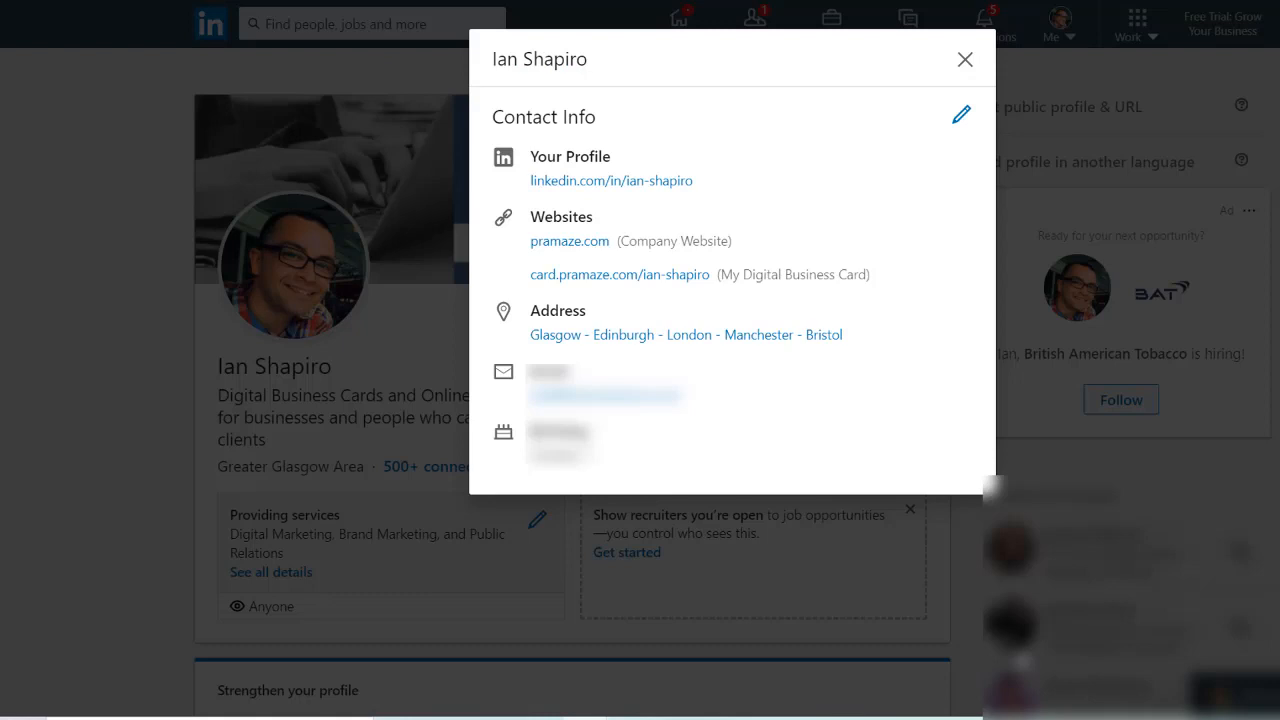
pyautogui.moveTo(567, 288)
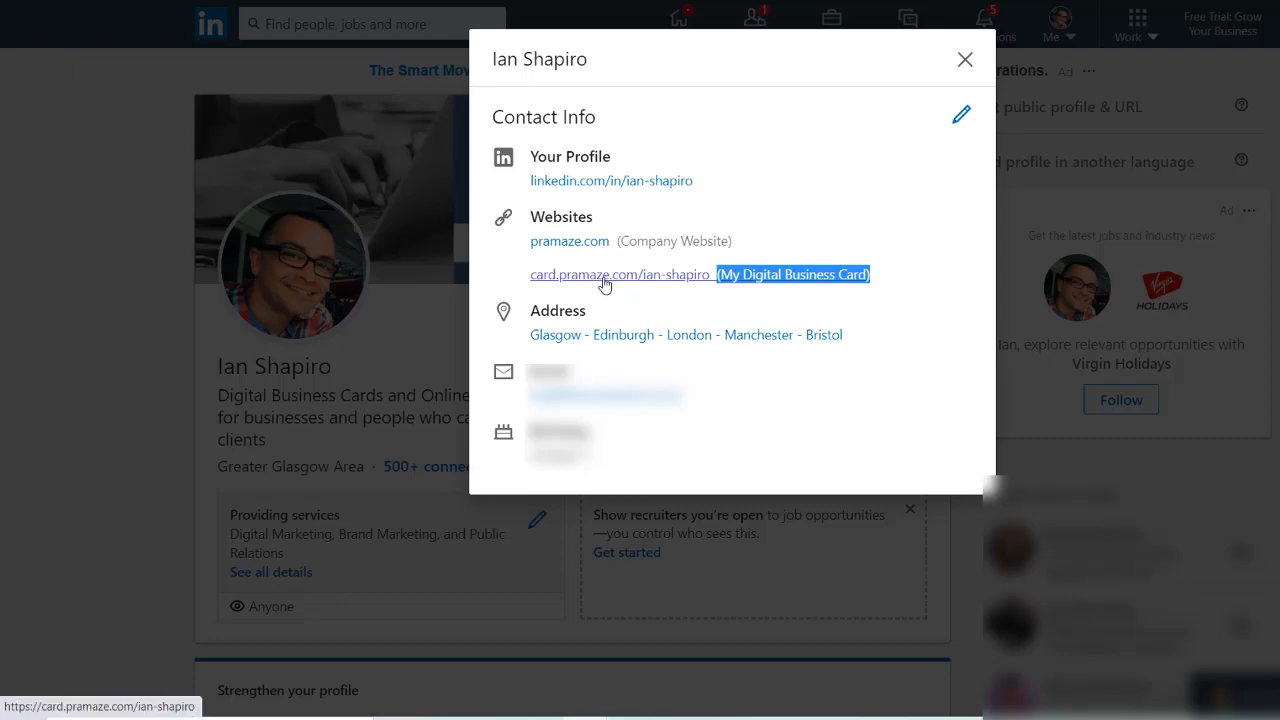
pyautogui.click(620, 274)
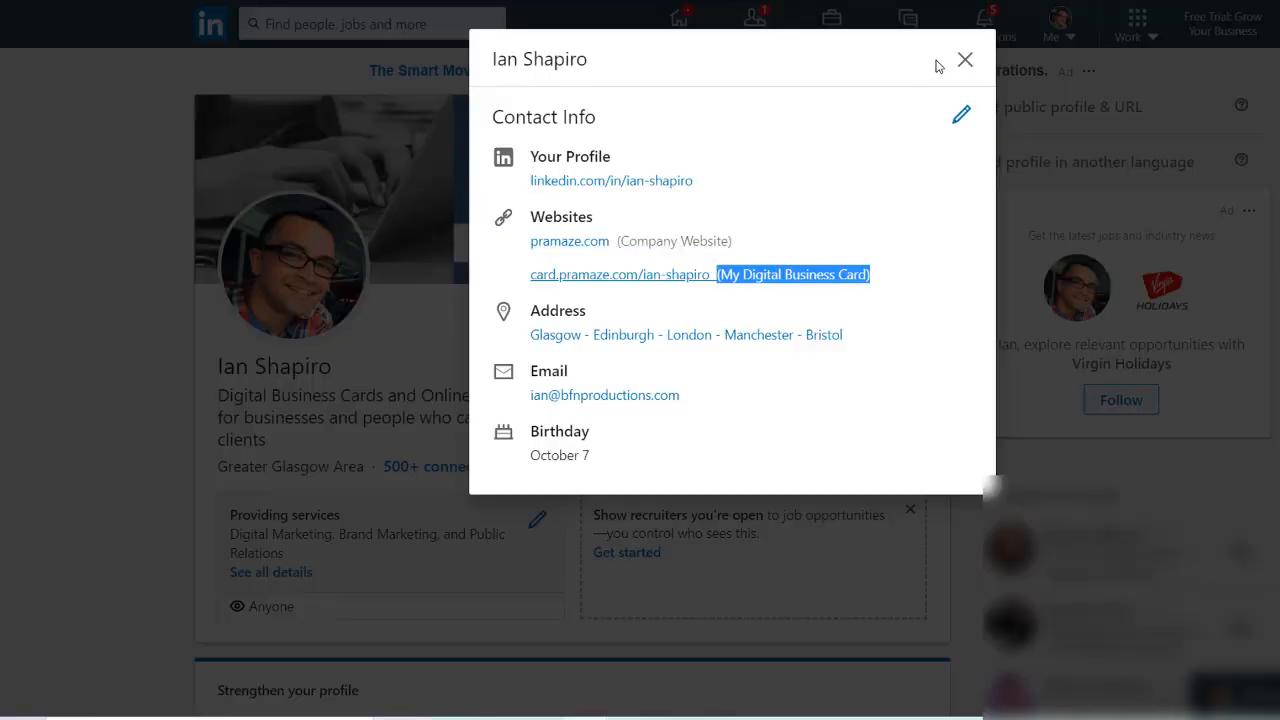
# Step: Close Contact Info and scroll down to the Featured section with two articles
pyautogui.click(960, 60)
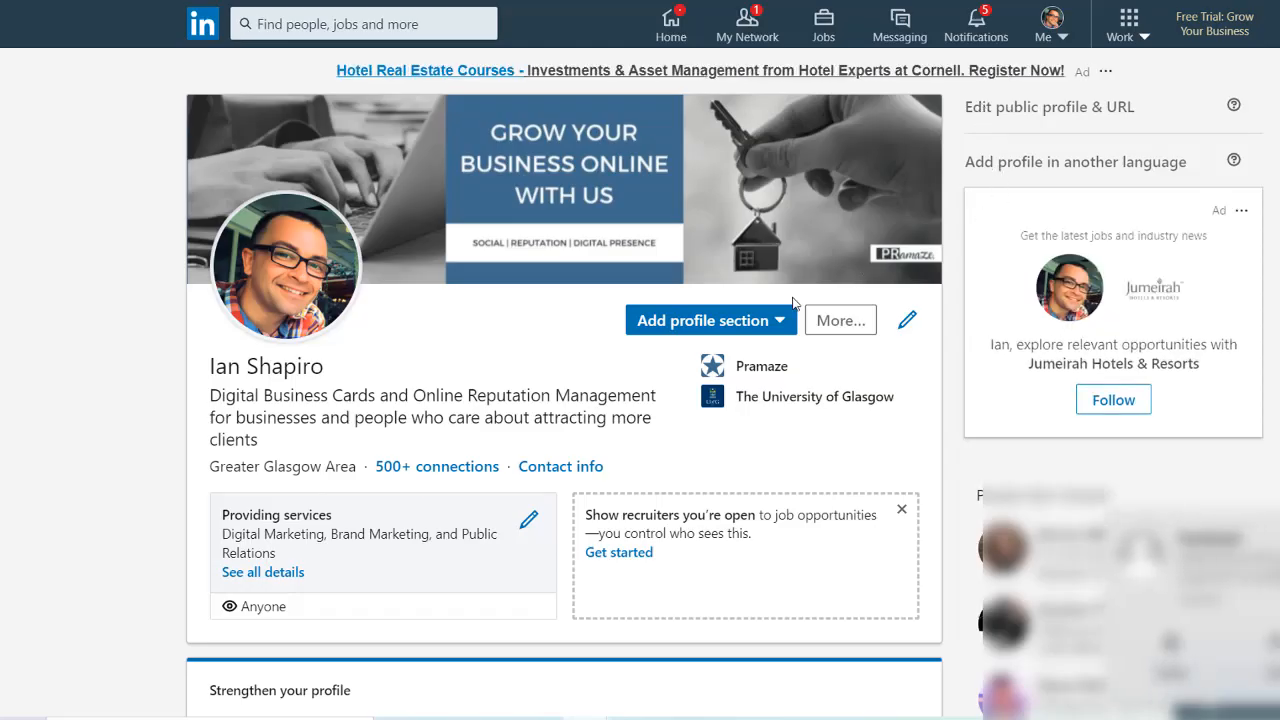
pyautogui.scroll(-3)
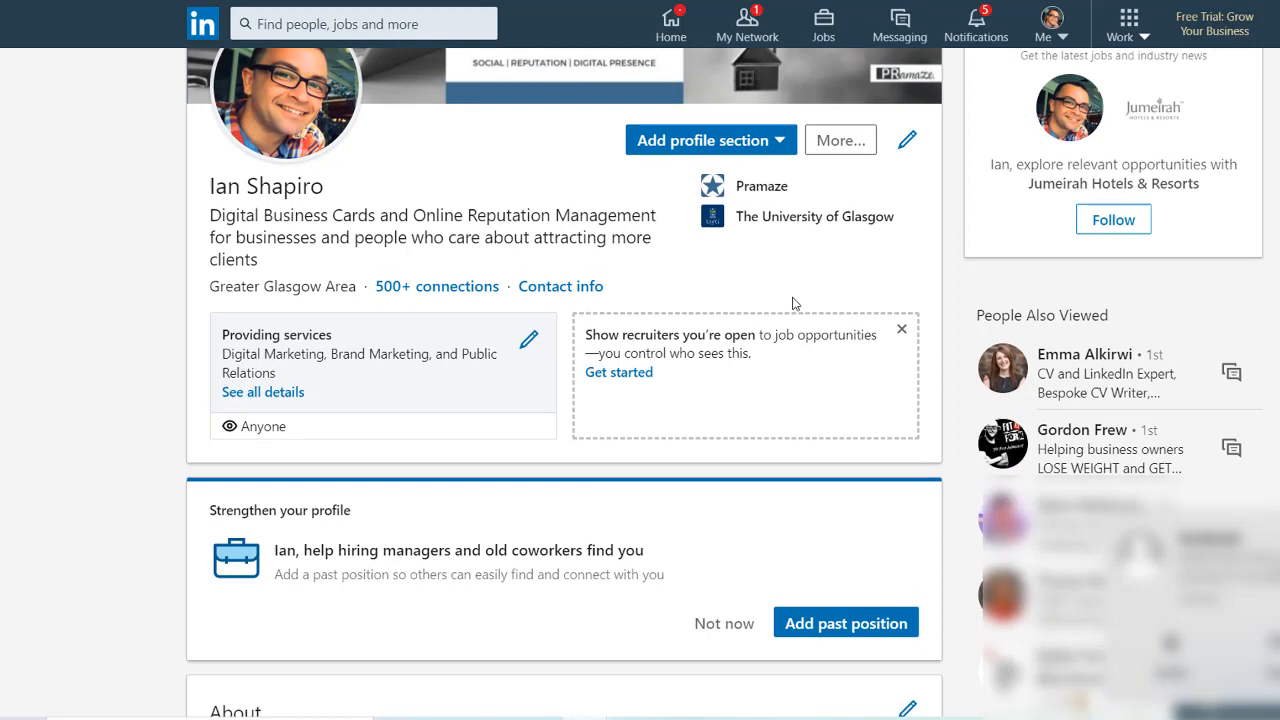
pyautogui.scroll(-3)
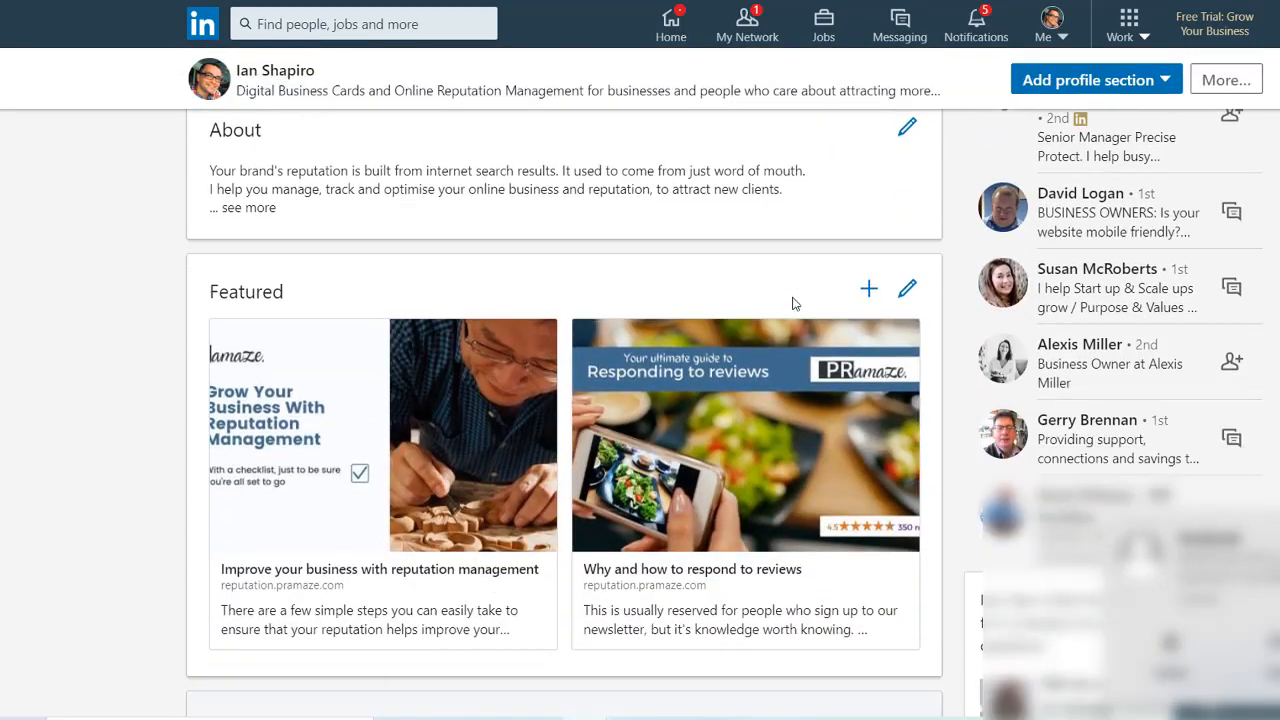
pyautogui.doubleClick(246, 291)
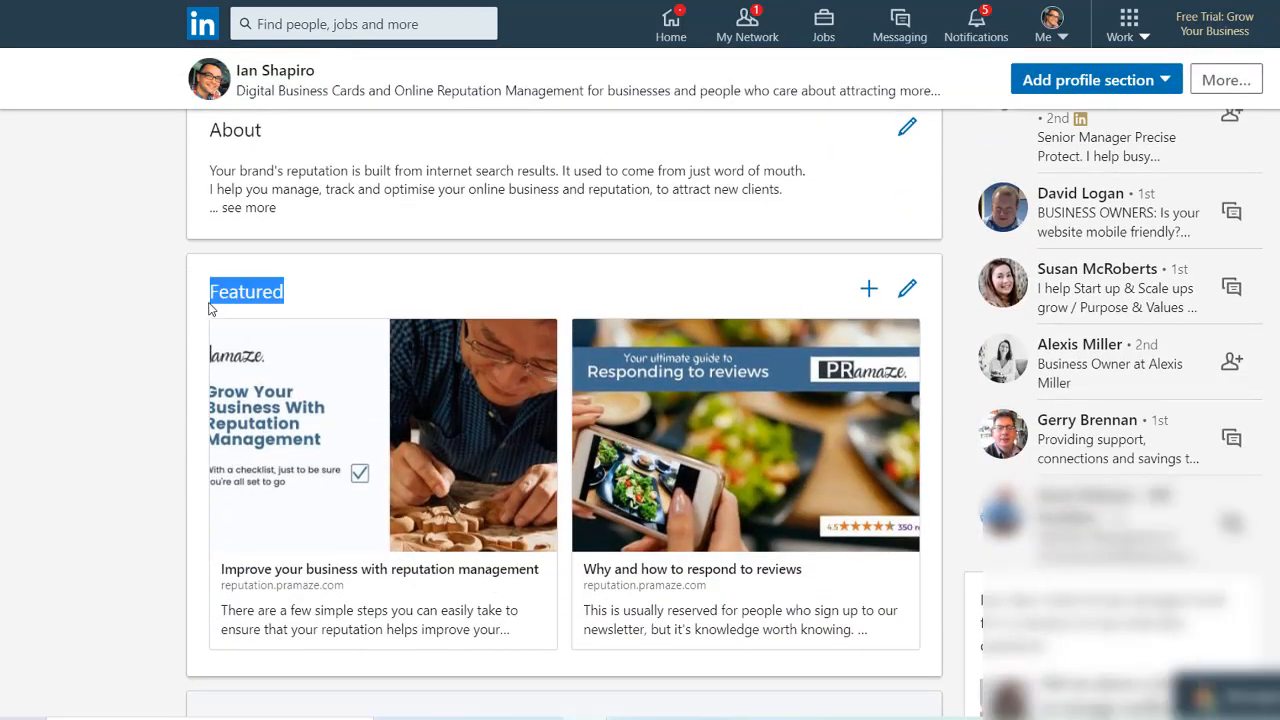
pyautogui.moveTo(567, 498)
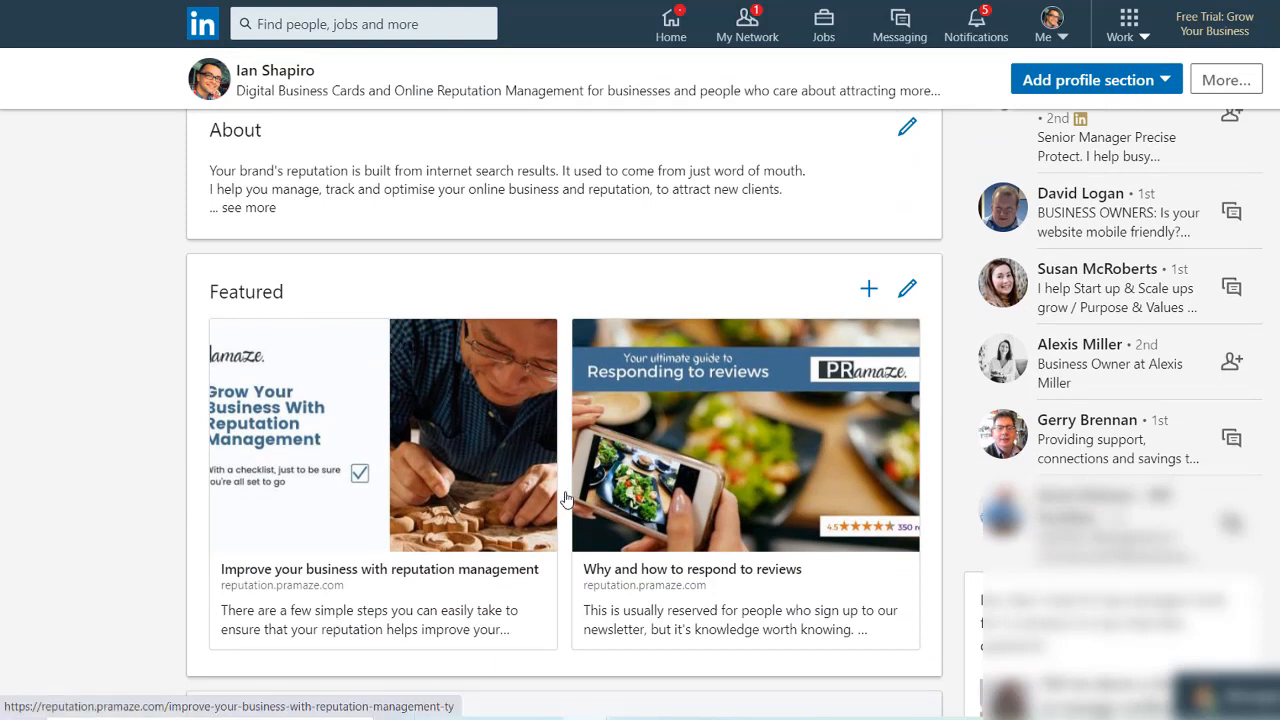
pyautogui.moveTo(540, 468)
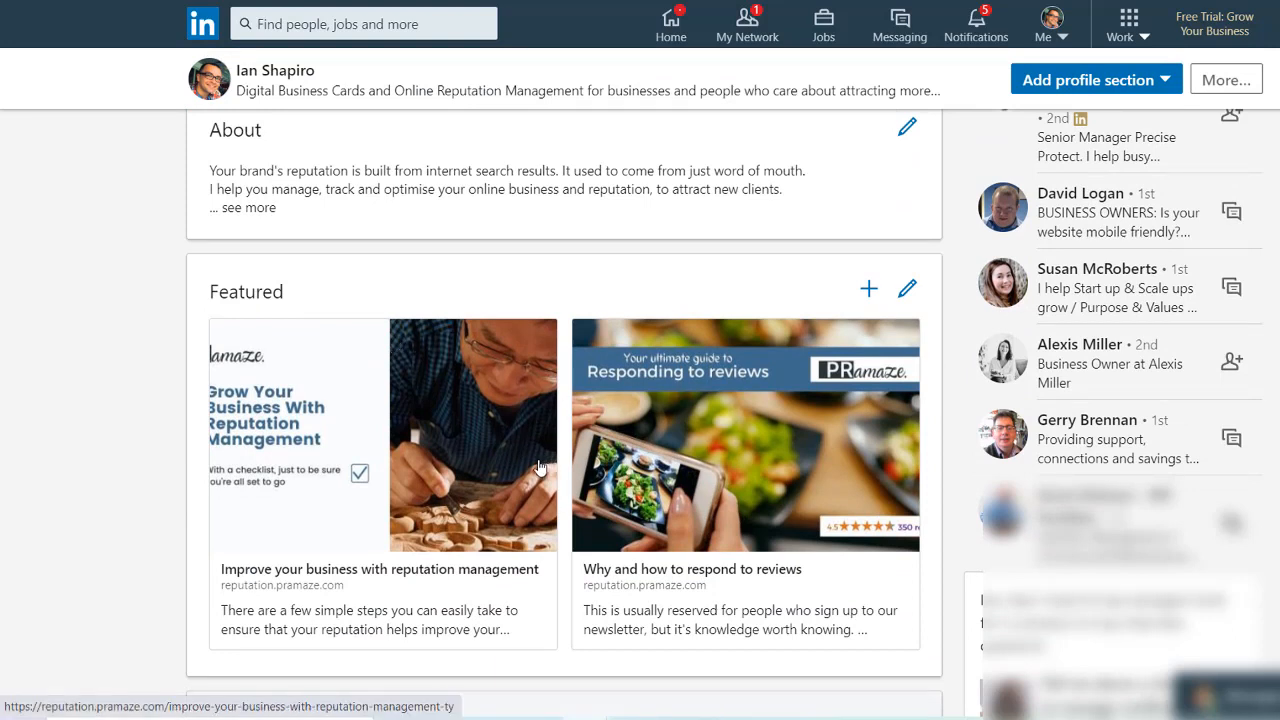
pyautogui.moveTo(868, 291)
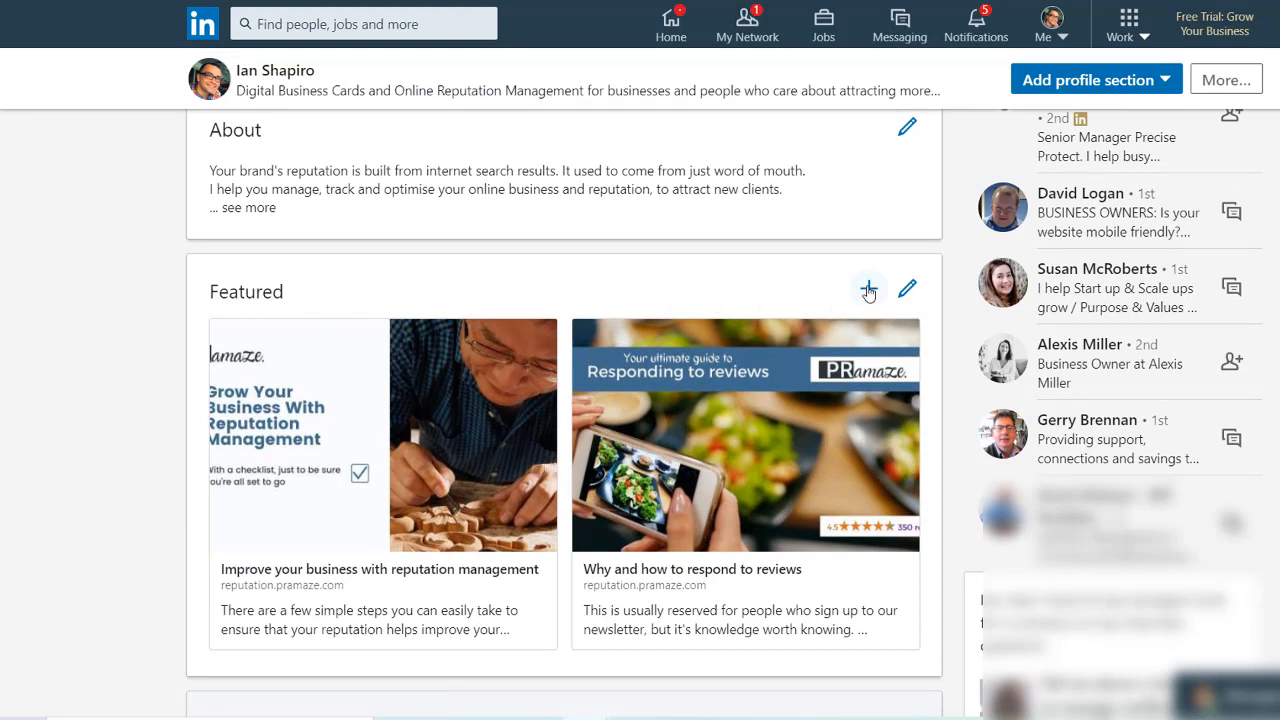
pyautogui.moveTo(868, 291)
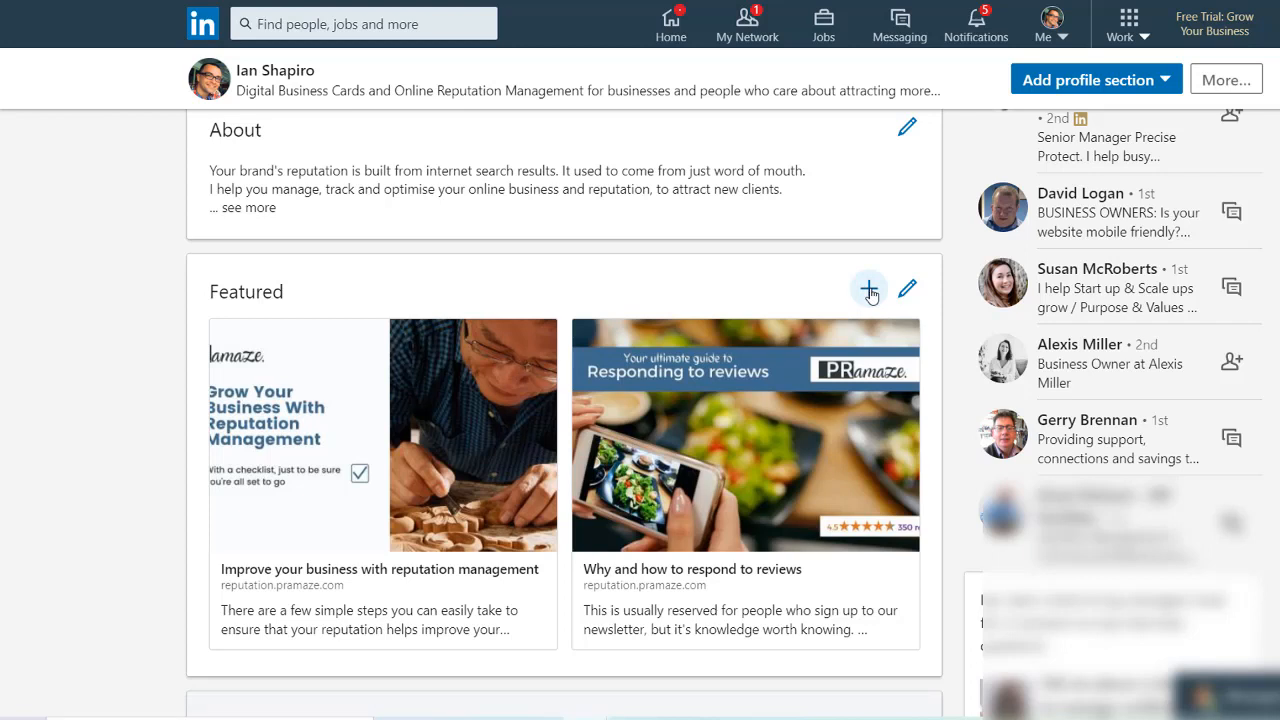
pyautogui.click(868, 288)
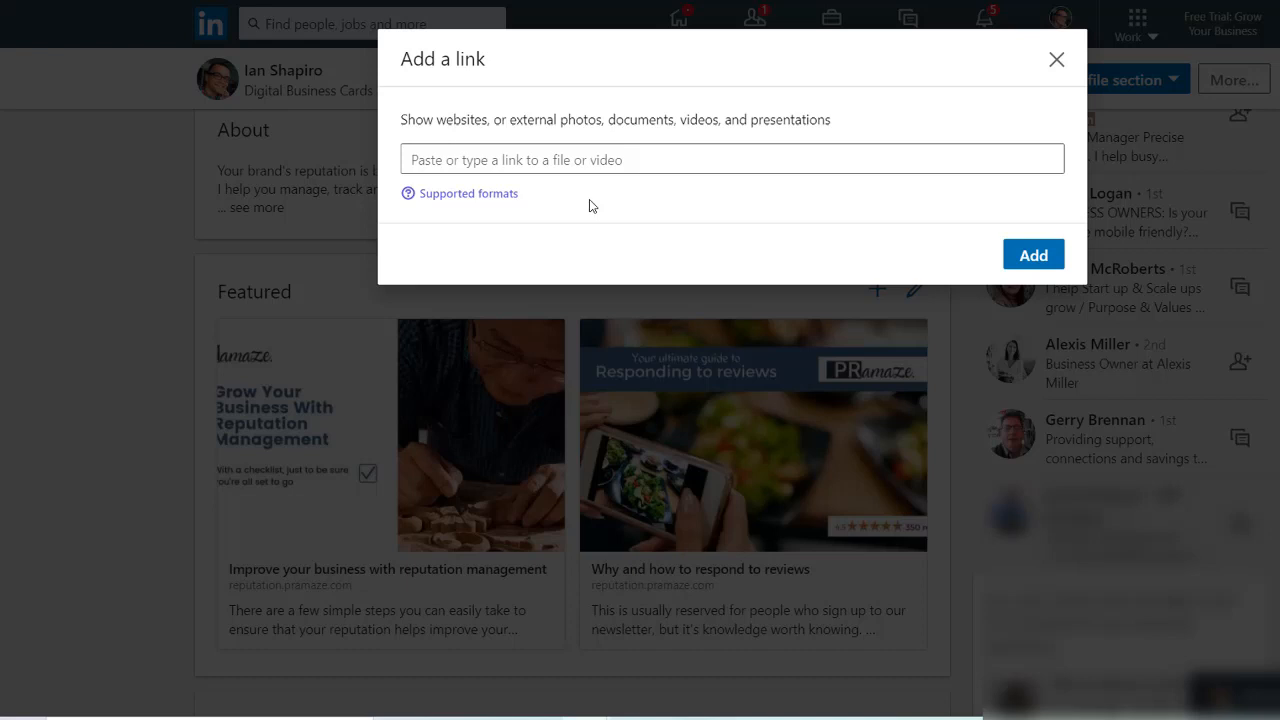
pyautogui.write('https://card.pramaze.com/ian-shapiro')
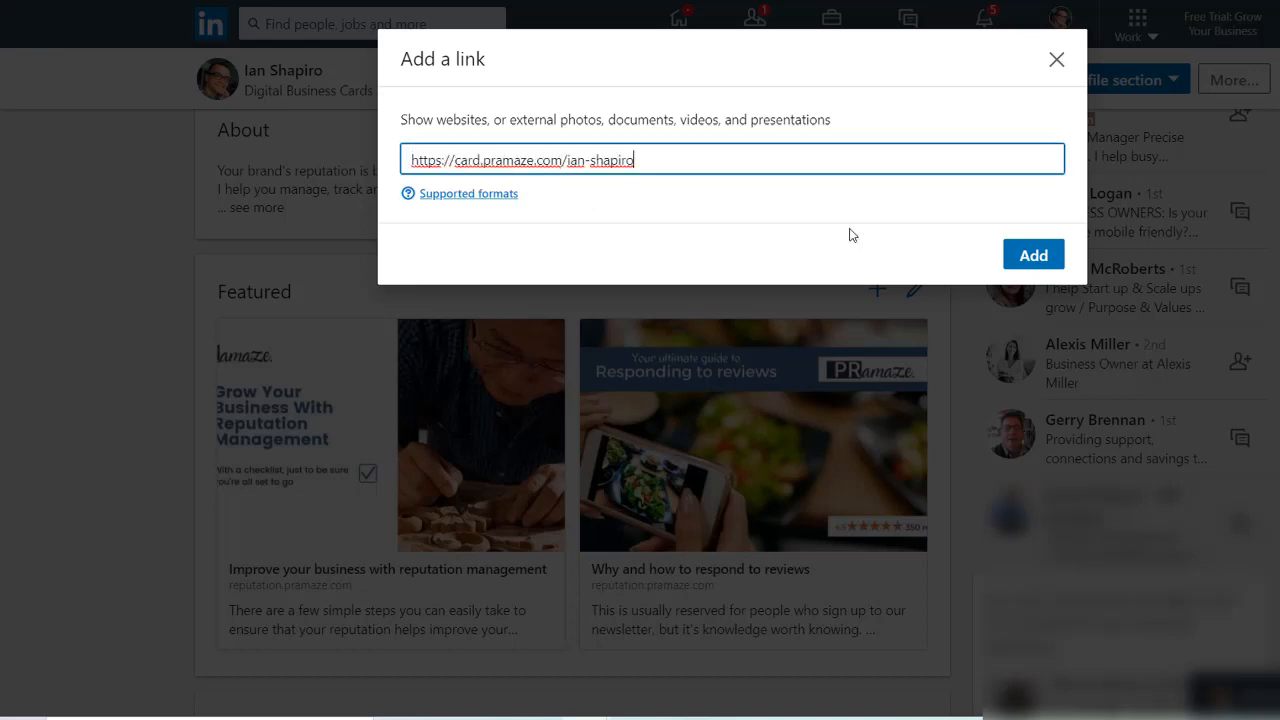
pyautogui.click(1033, 254)
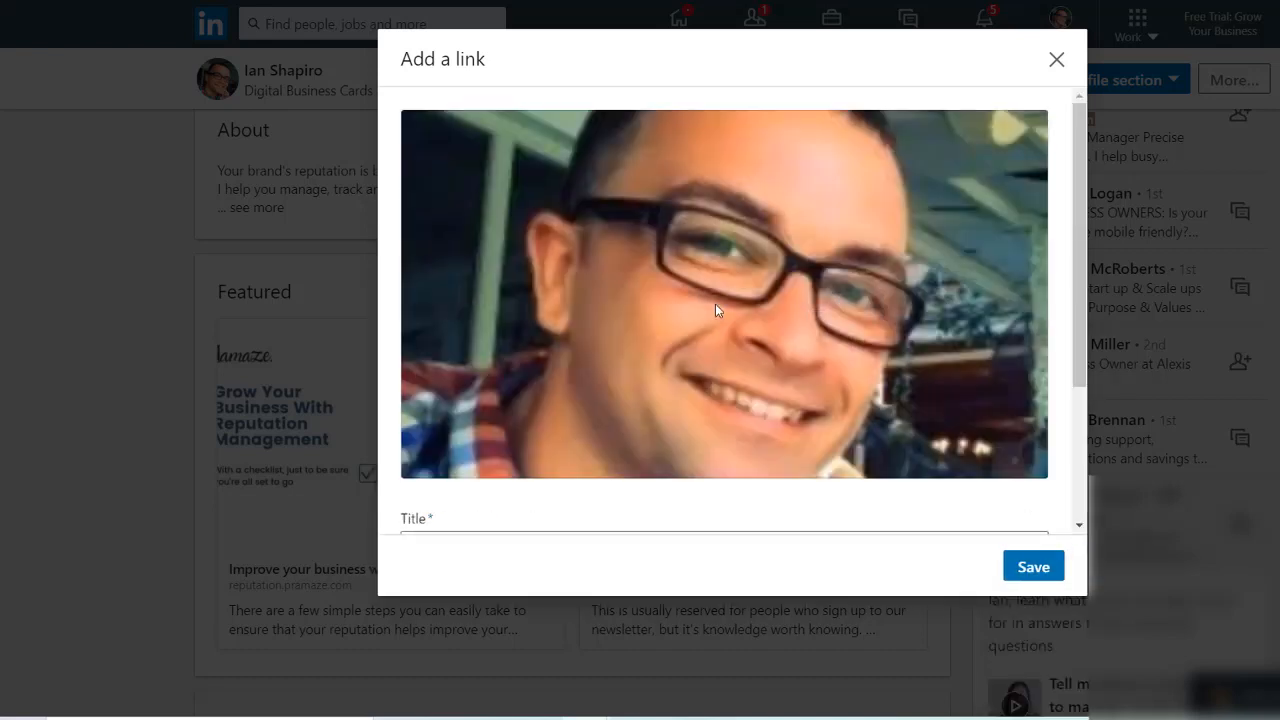
pyautogui.scroll(-3)
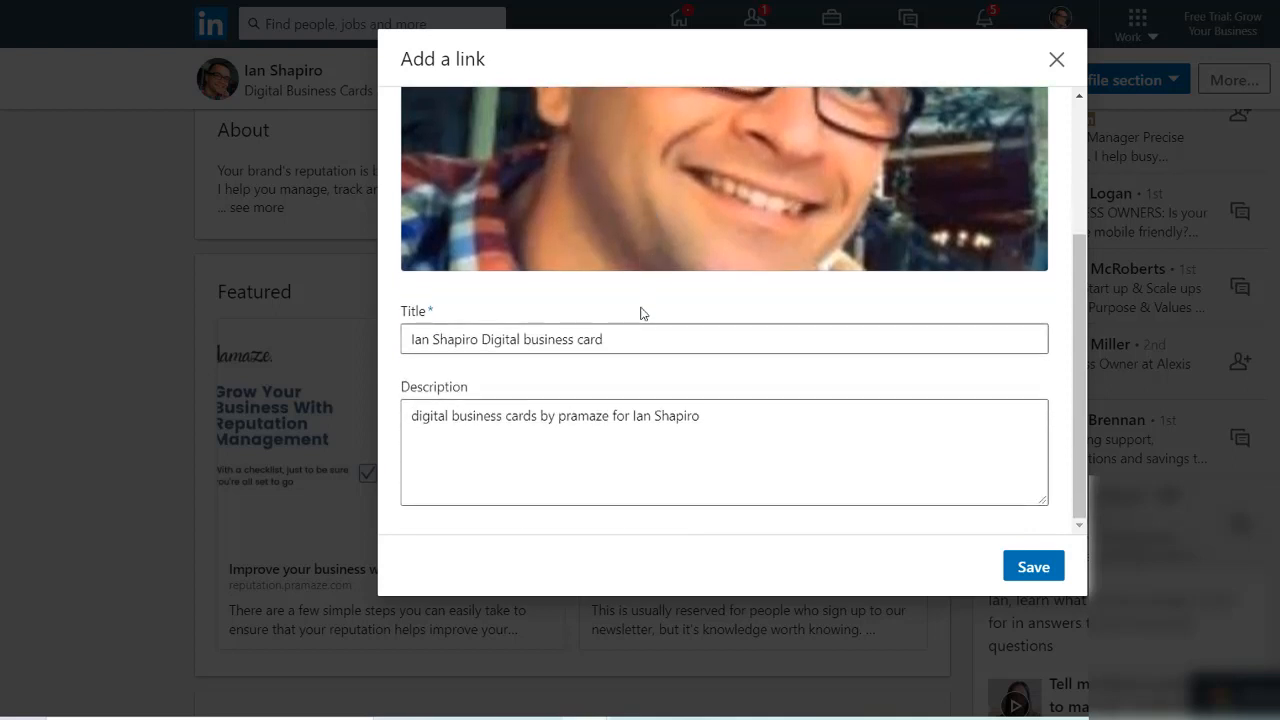
pyautogui.tripleClick(506, 339)
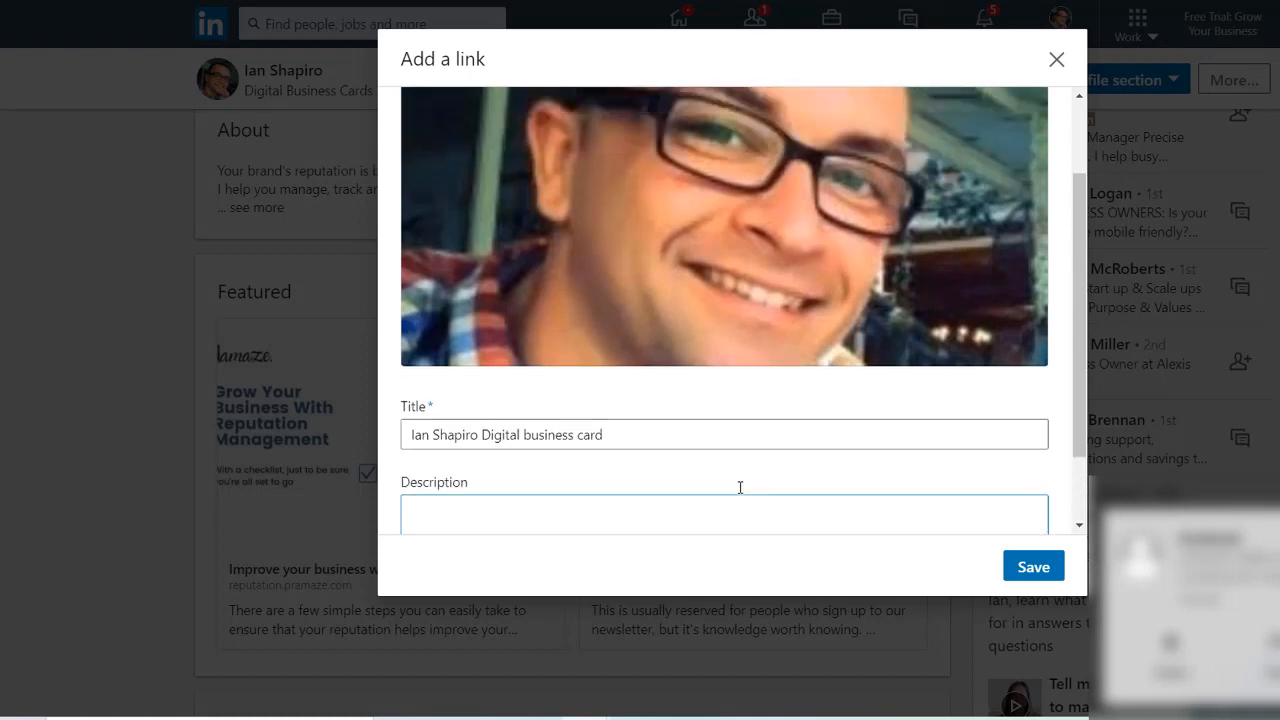
pyautogui.scroll(-3)
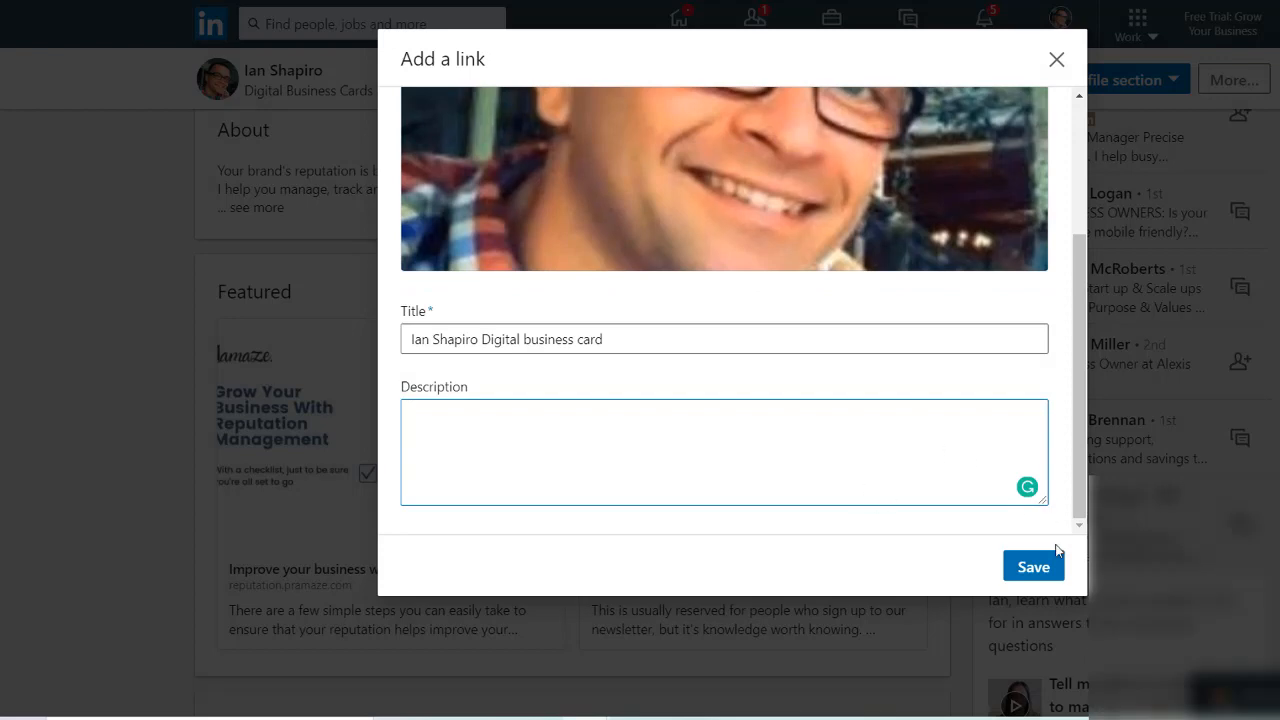
pyautogui.click(1033, 566)
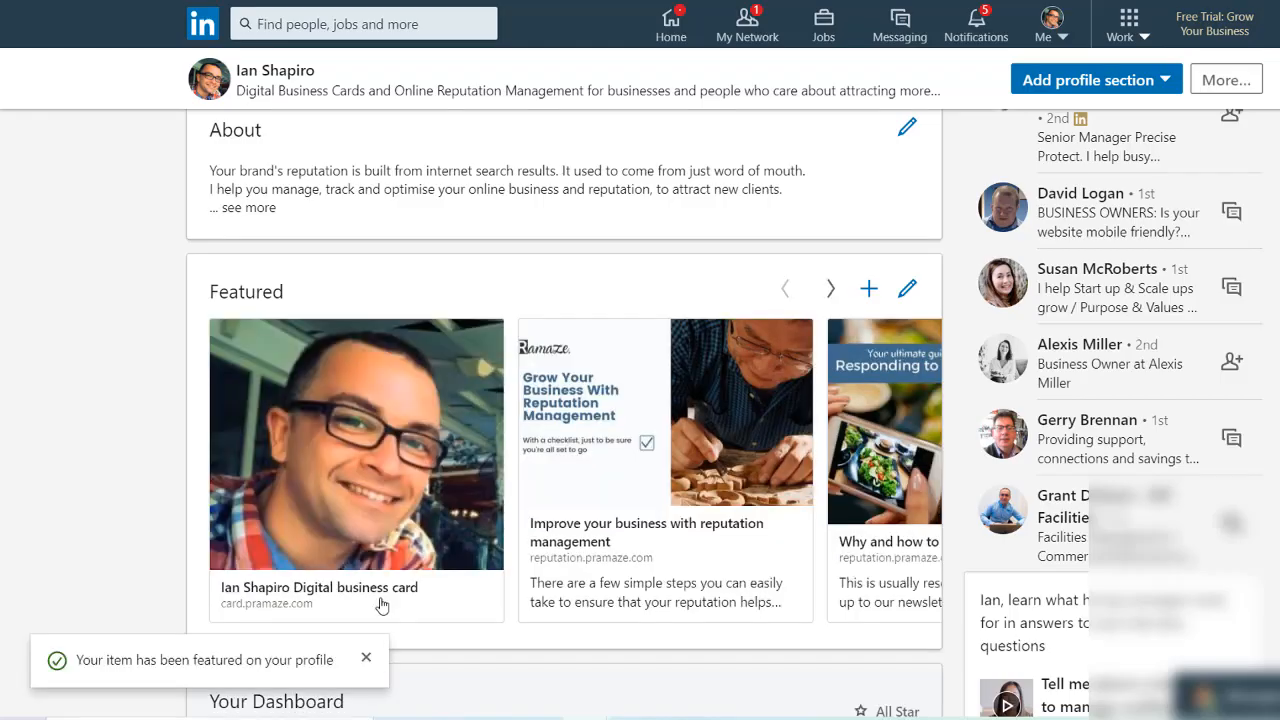
pyautogui.moveTo(330, 535)
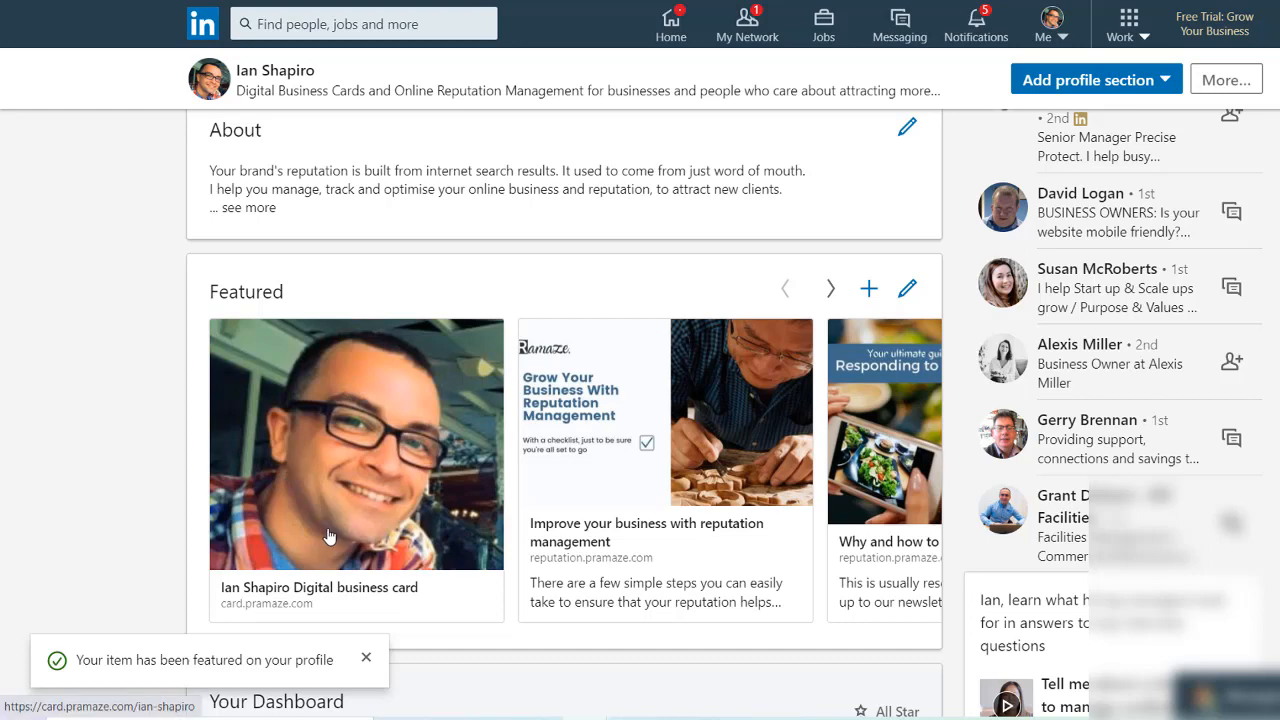
pyautogui.scroll(-3)
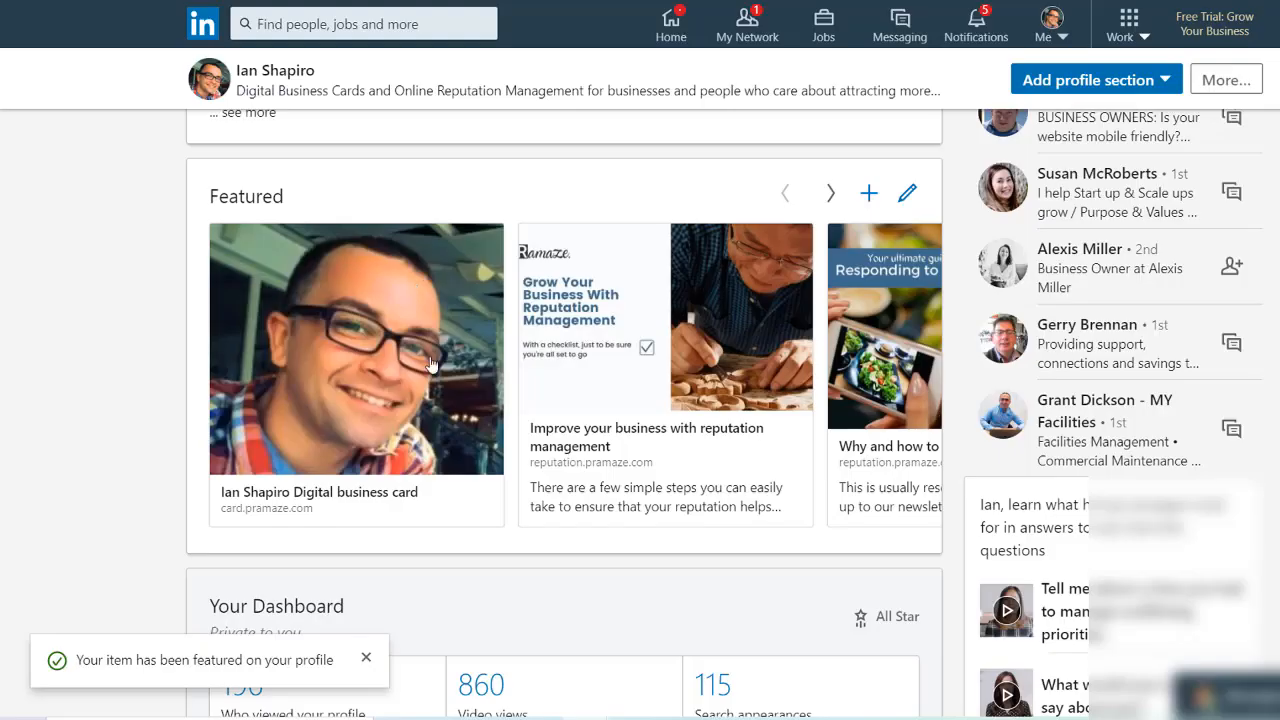
pyautogui.moveTo(418, 416)
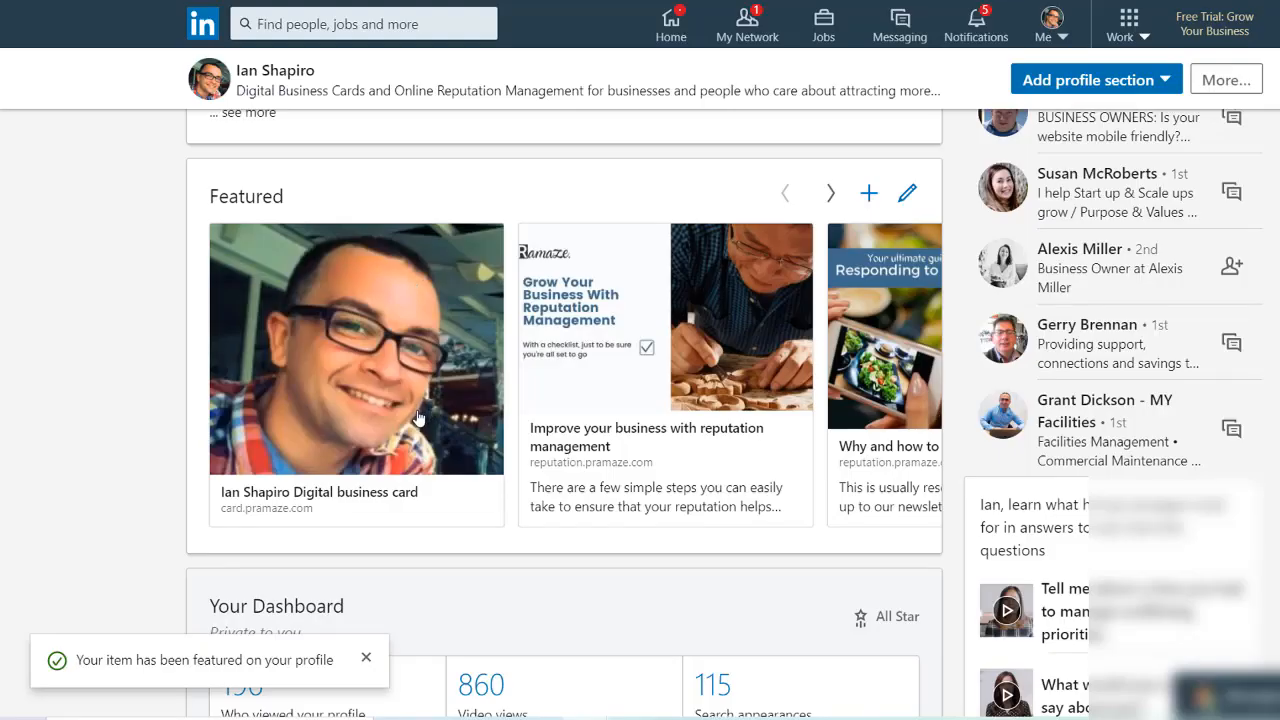